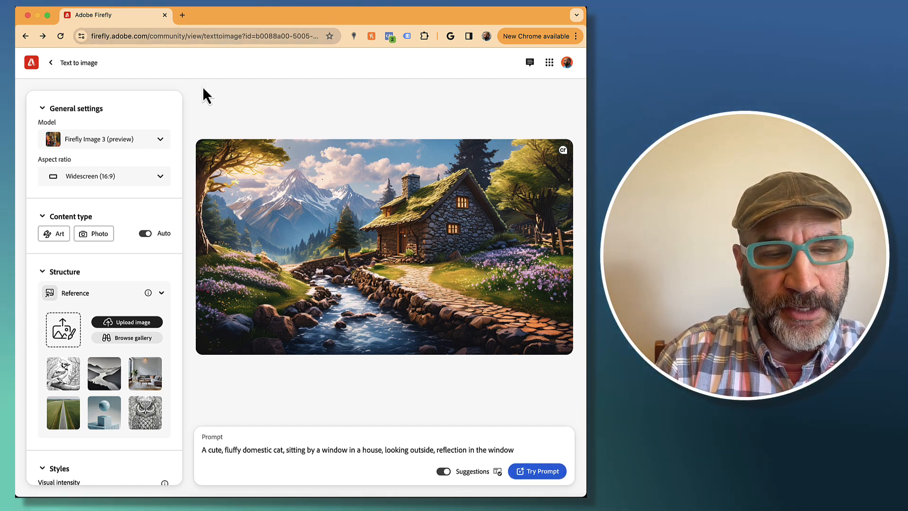
mouse_move(145, 234)
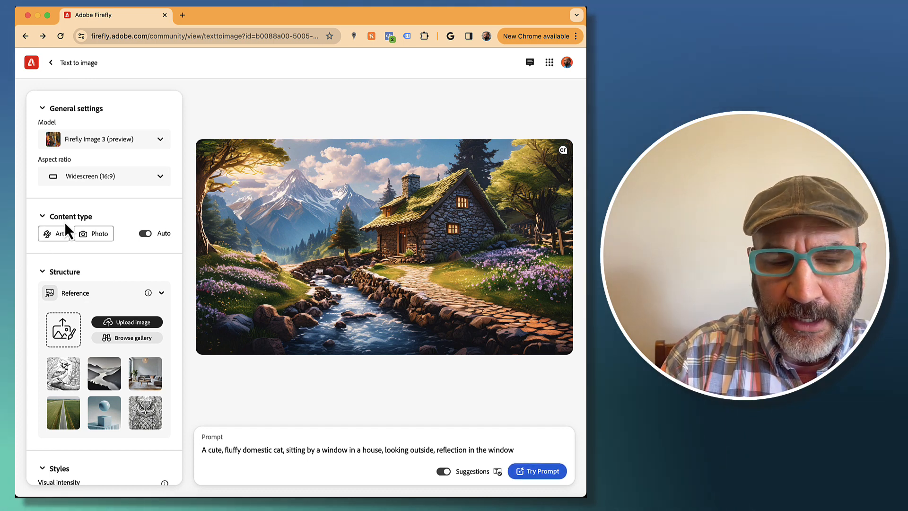
- Browse the Styles options and scroll through the settings panel before choosing a reference
left_click(53, 233)
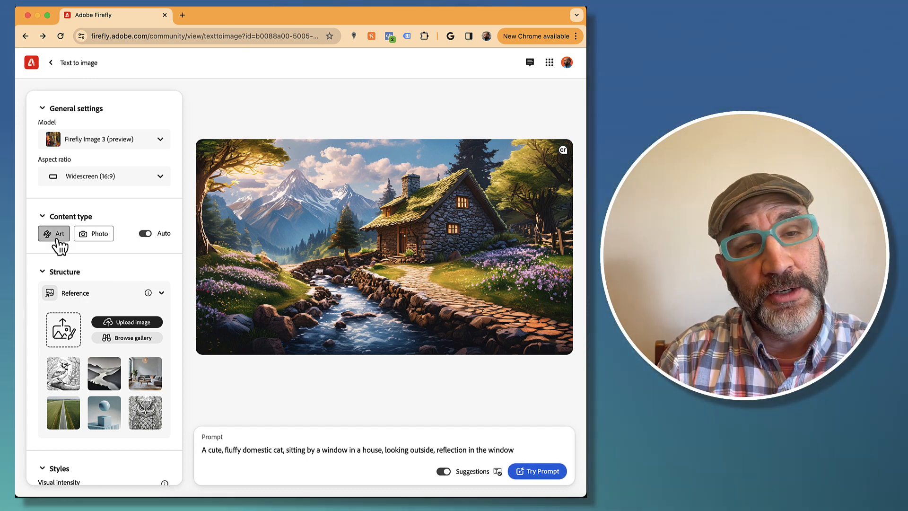
left_click(93, 234)
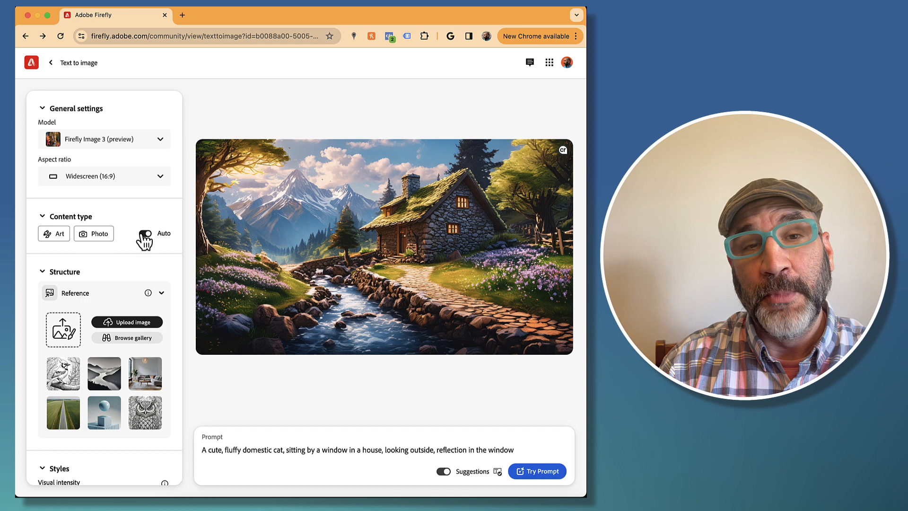
left_click(144, 233)
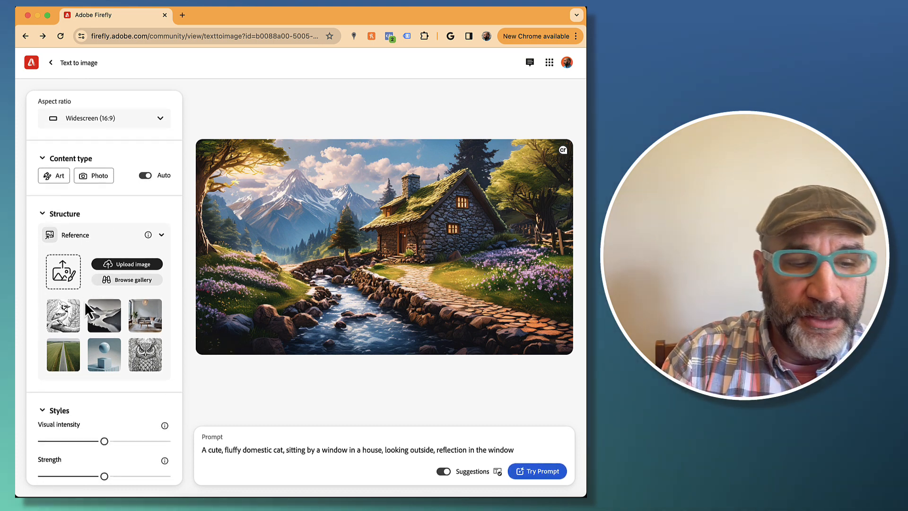
scroll("down", 3)
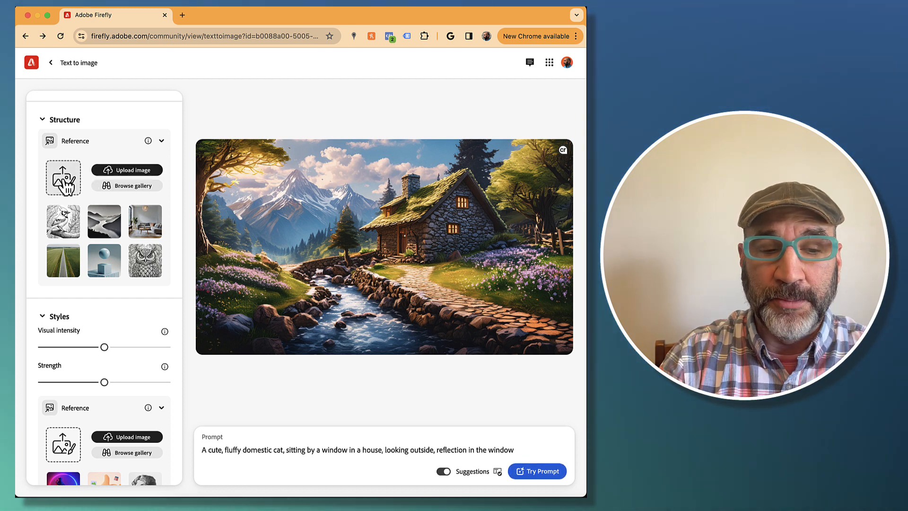
scroll("down", 3)
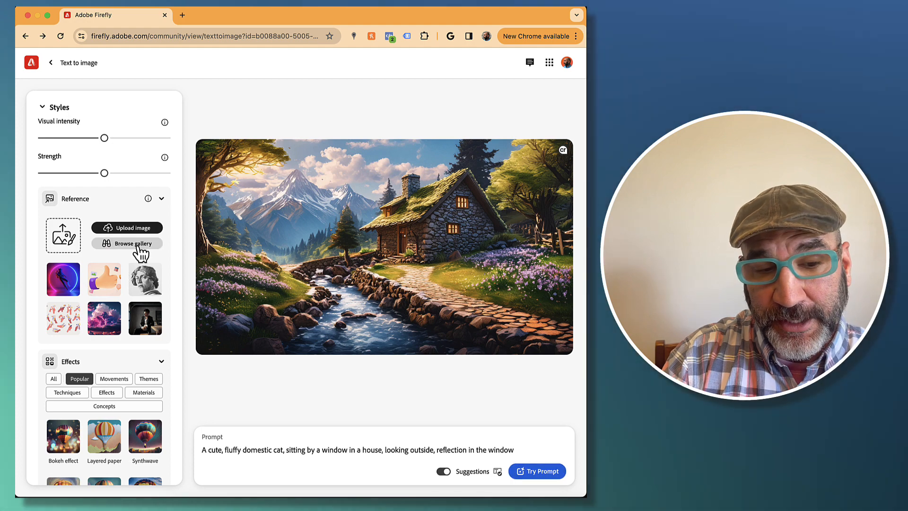
- From the reference gallery's Dramatic lighting section, set the portrait of a man as style reference
left_click(126, 243)
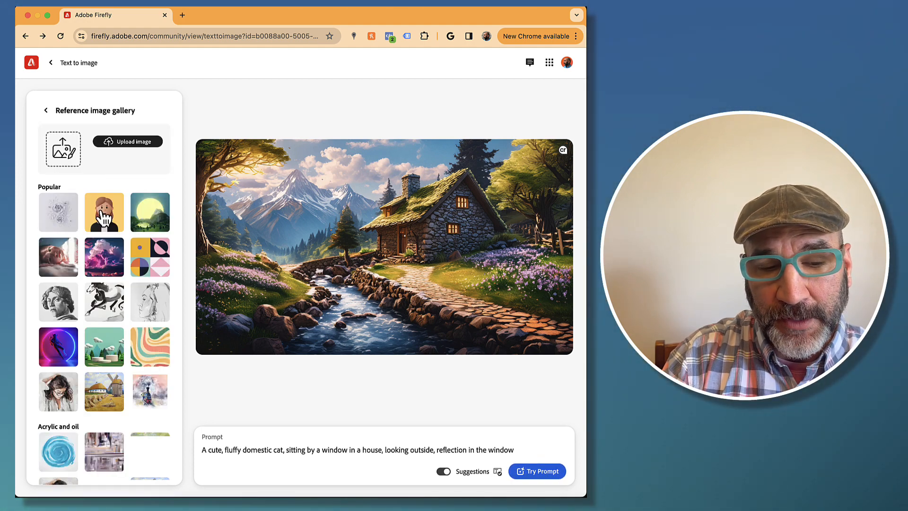
scroll("down", 3)
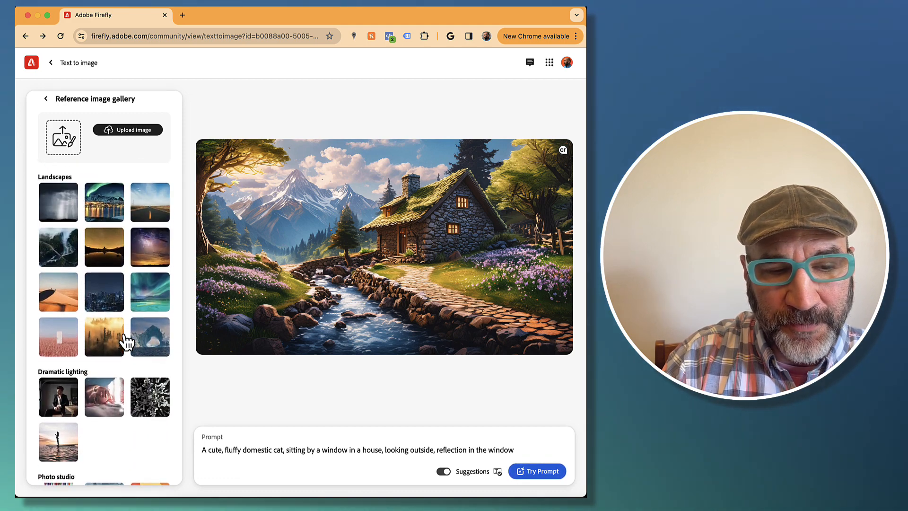
scroll("down", 3)
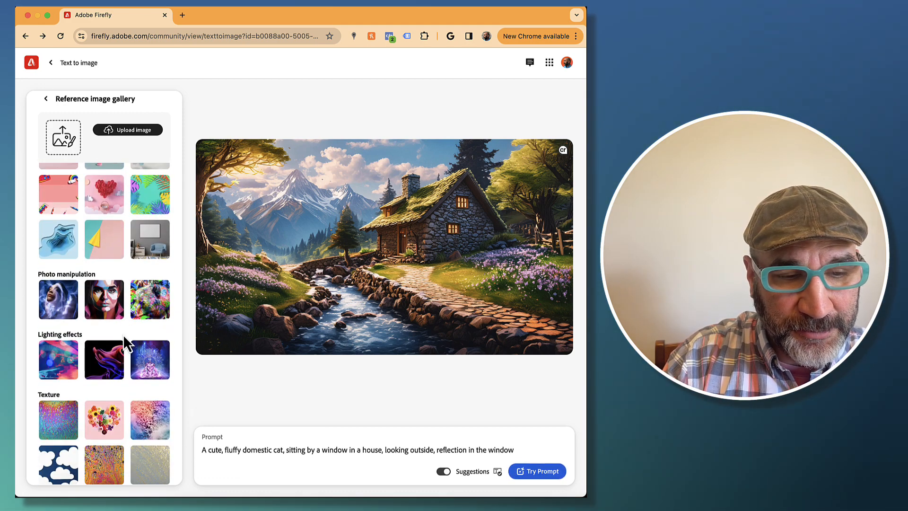
scroll("down", 3)
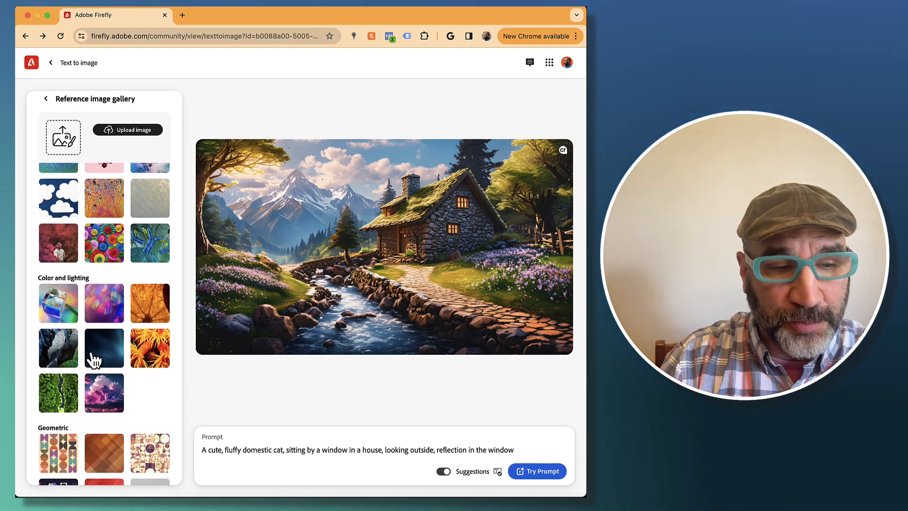
scroll("down", 3)
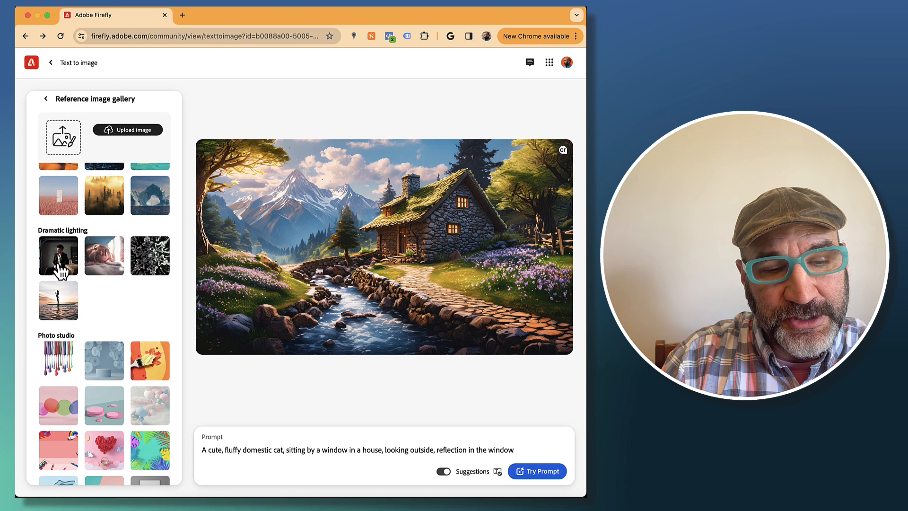
left_click(57, 256)
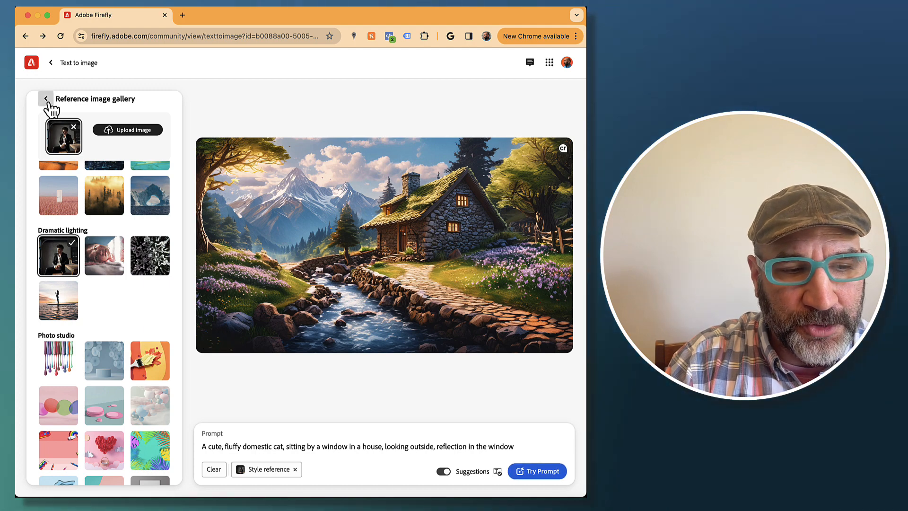
- Return from the gallery to the settings panel and scroll down to the Effects presets
left_click(46, 98)
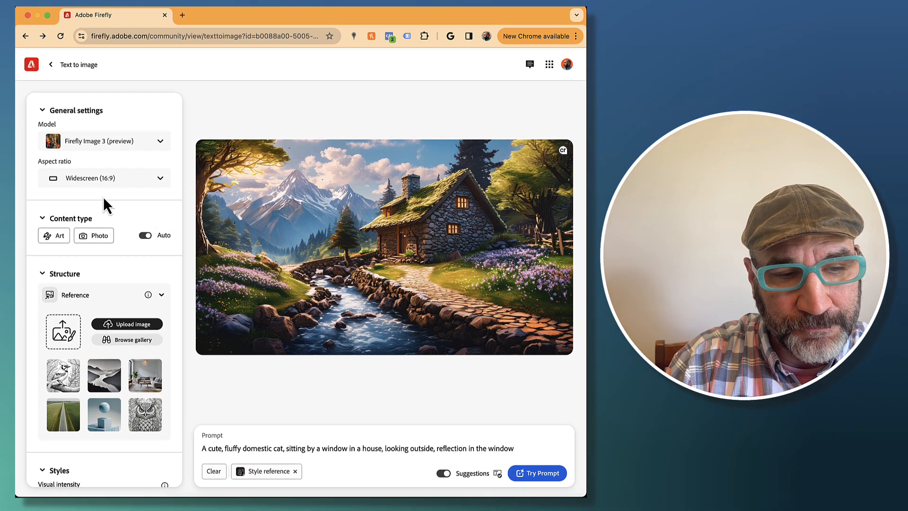
scroll("down", 3)
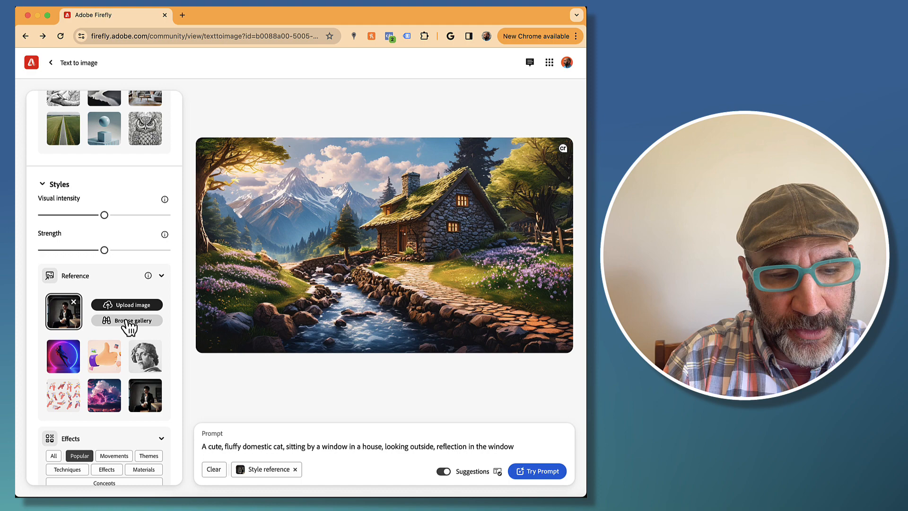
scroll("down", 3)
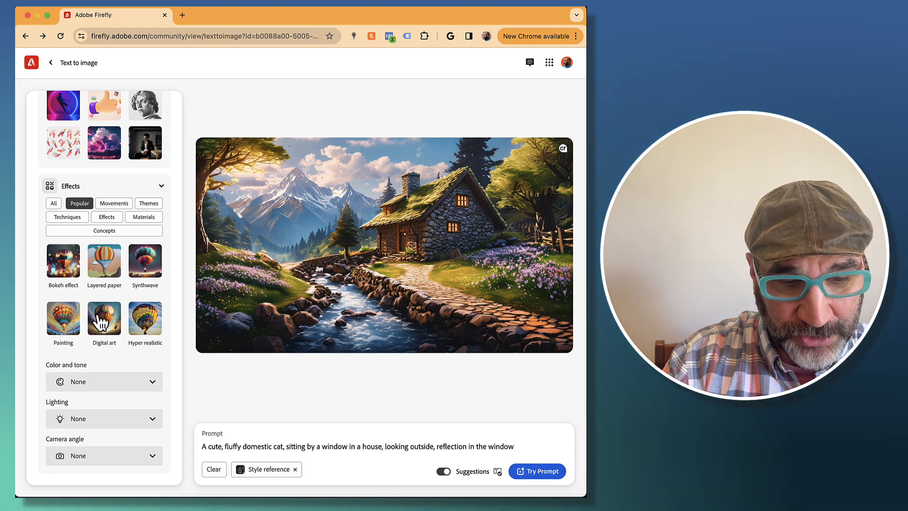
- Add Digital art, switch to All effects, and add Maximalism to the cat prompt
left_click(104, 318)
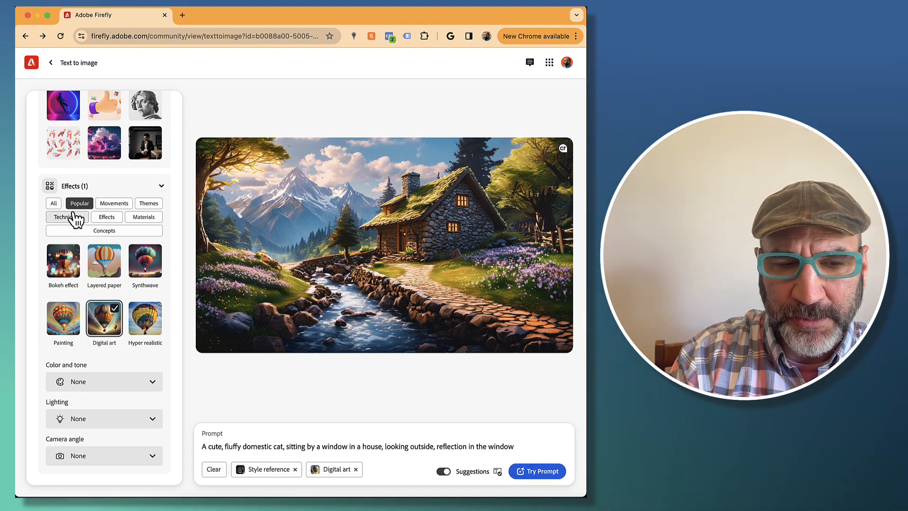
left_click(53, 202)
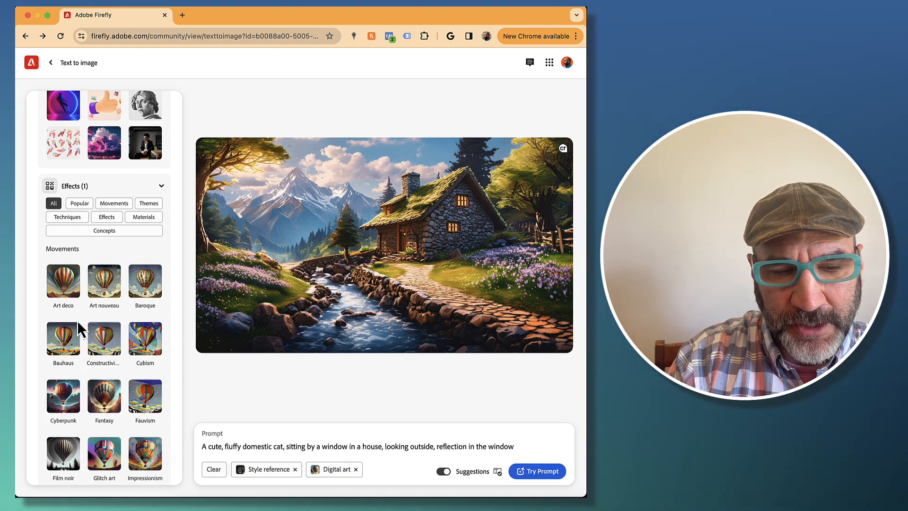
scroll("down", 3)
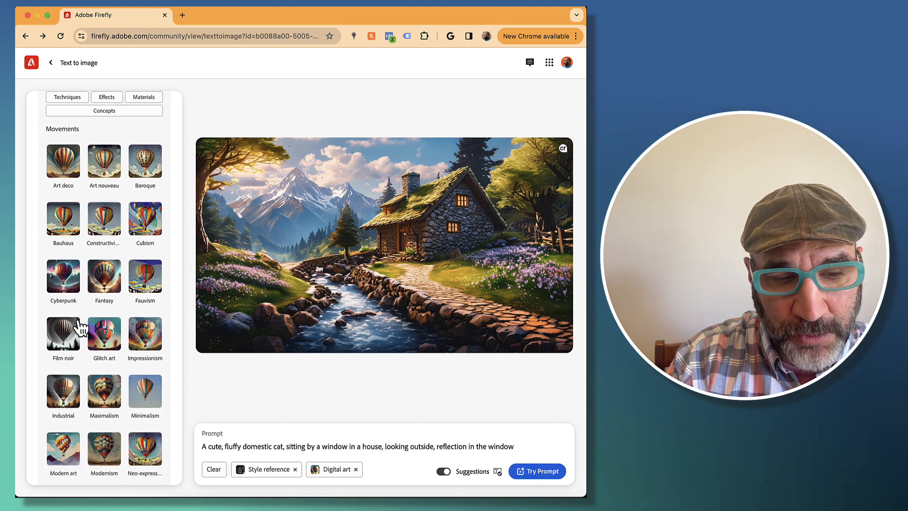
scroll("down", 3)
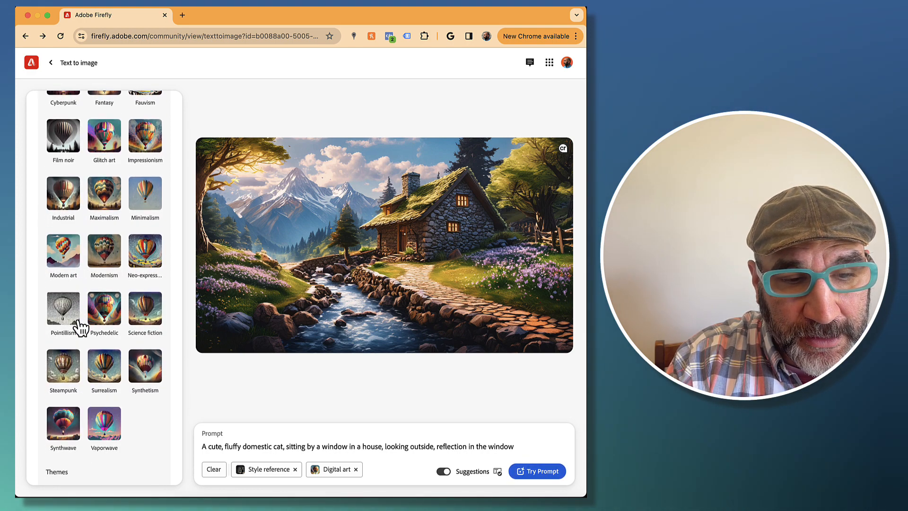
scroll("down", 3)
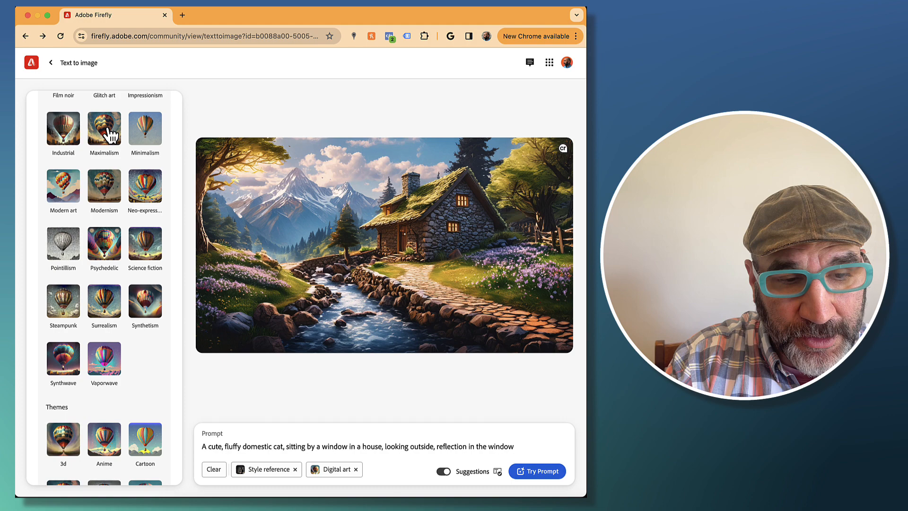
left_click(104, 127)
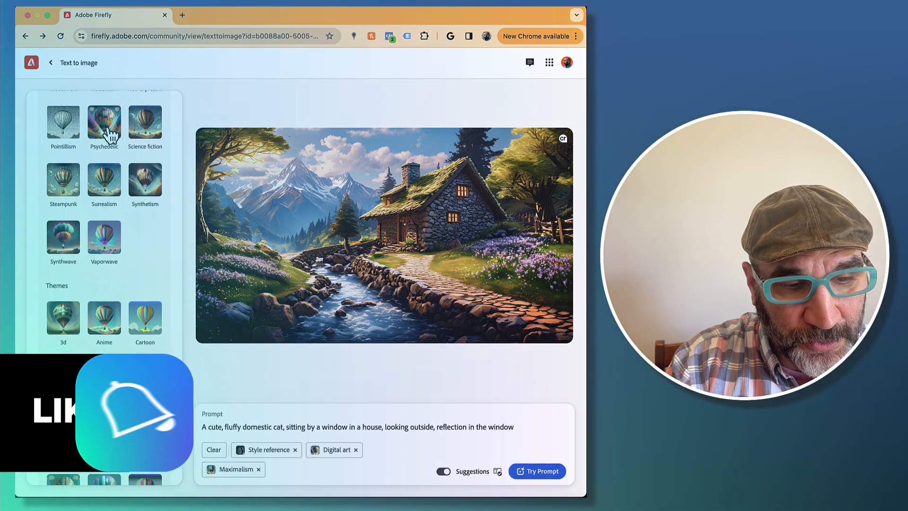
- Swap Digital art for Hyper realistic so Maximalism and Hyper realistic remain, scrolling back to Styles
scroll("down", 3)
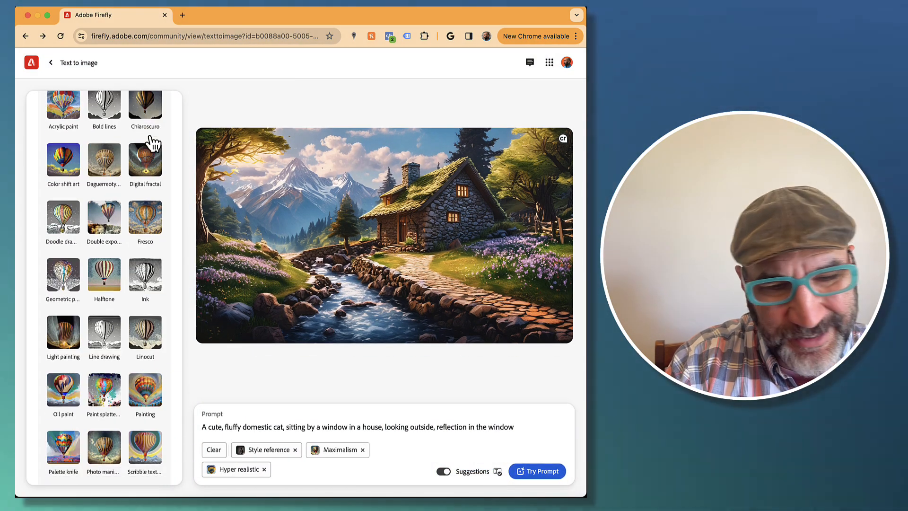
scroll("down", 3)
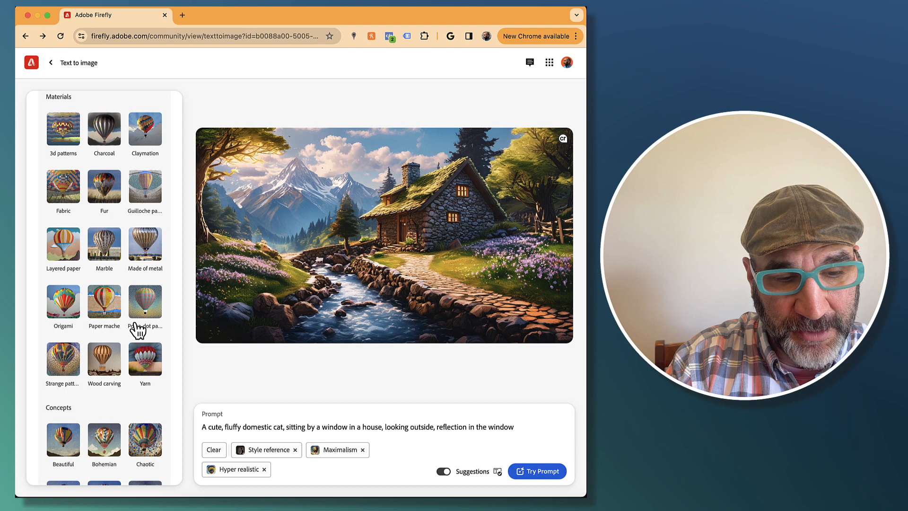
scroll("down", 3)
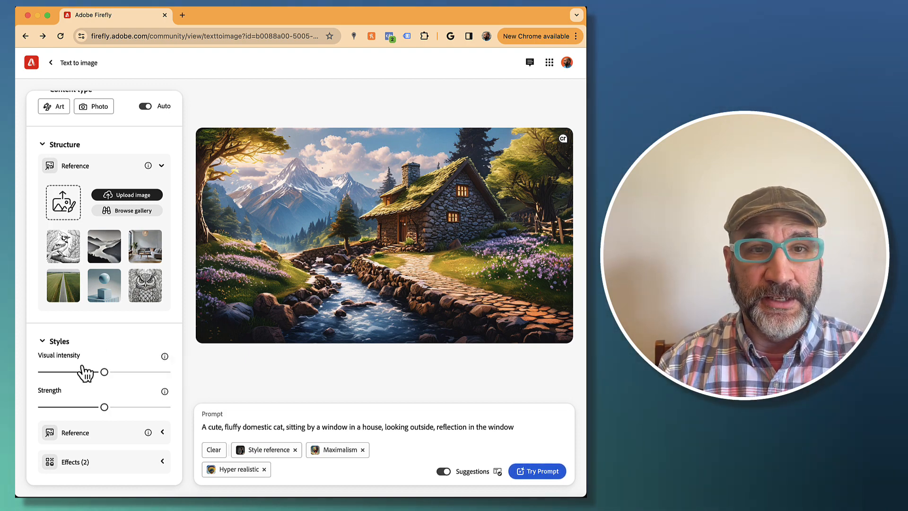
mouse_move(406, 471)
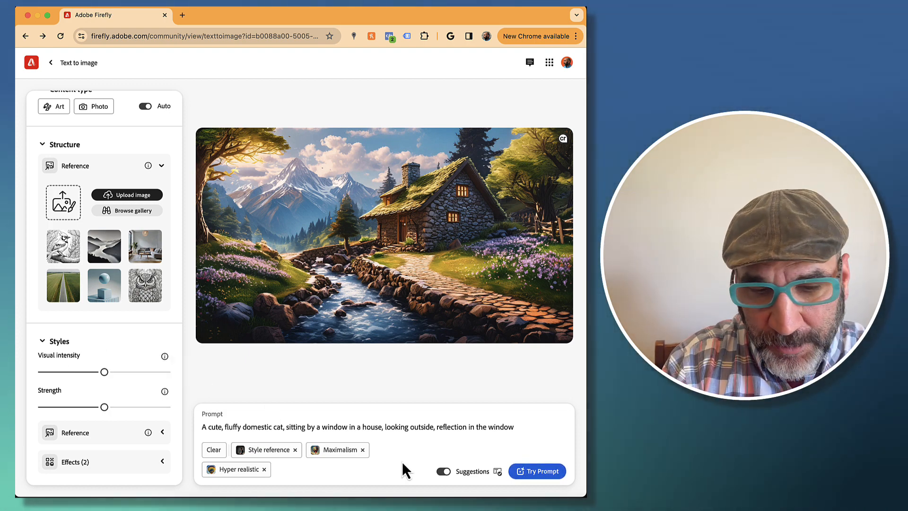
- Generate four cat-by-the-window images with the style reference and both effects
left_click(536, 470)
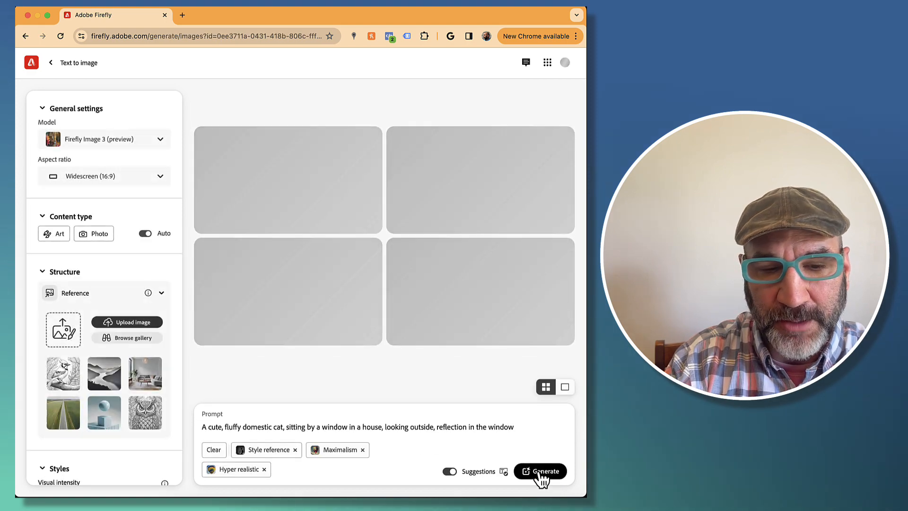
left_click(540, 470)
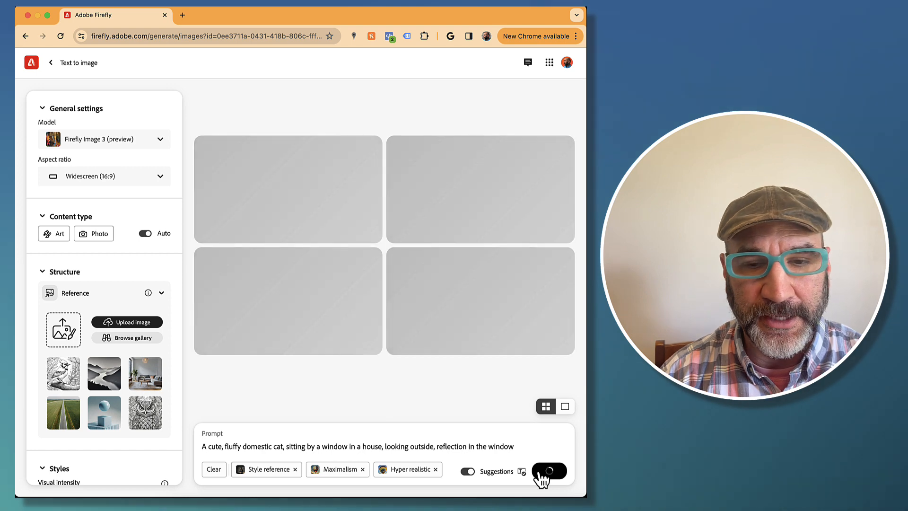
left_click(549, 470)
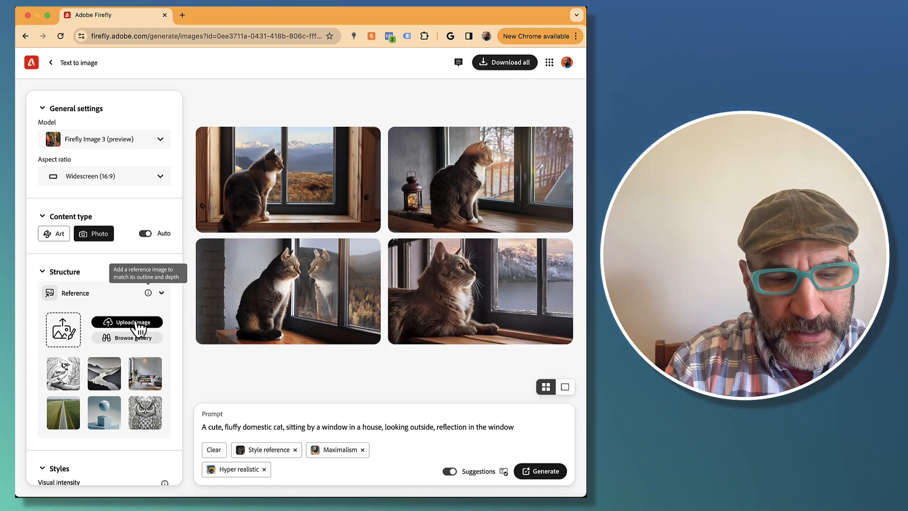
- Step through each generated cat photo enlarged, then return to the four-image grid
left_click(288, 291)
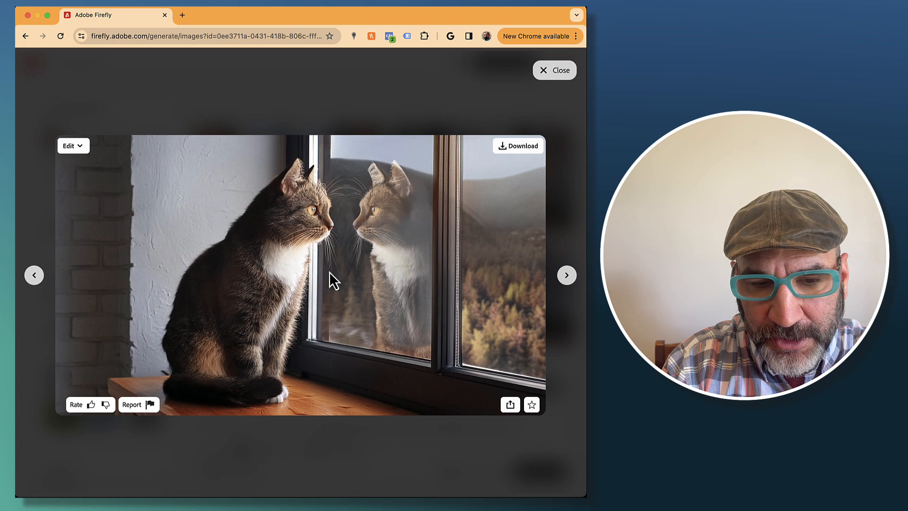
left_click(566, 275)
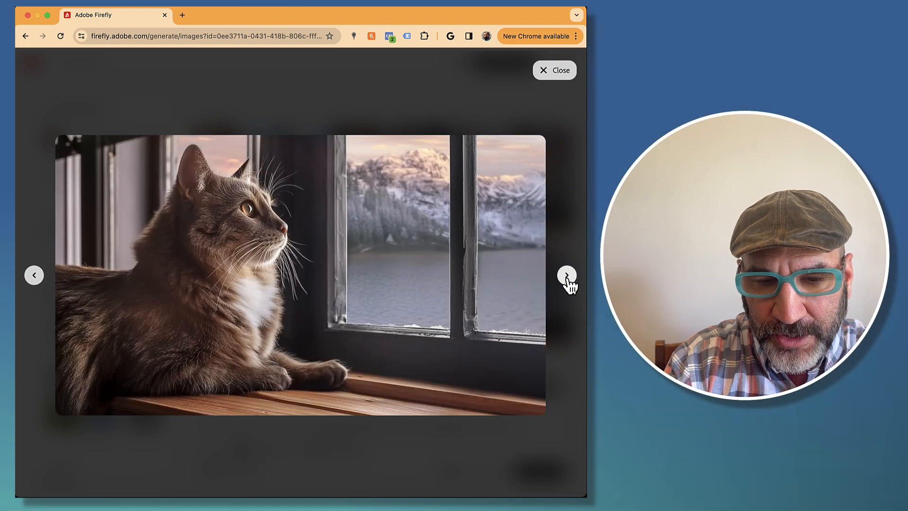
left_click(566, 274)
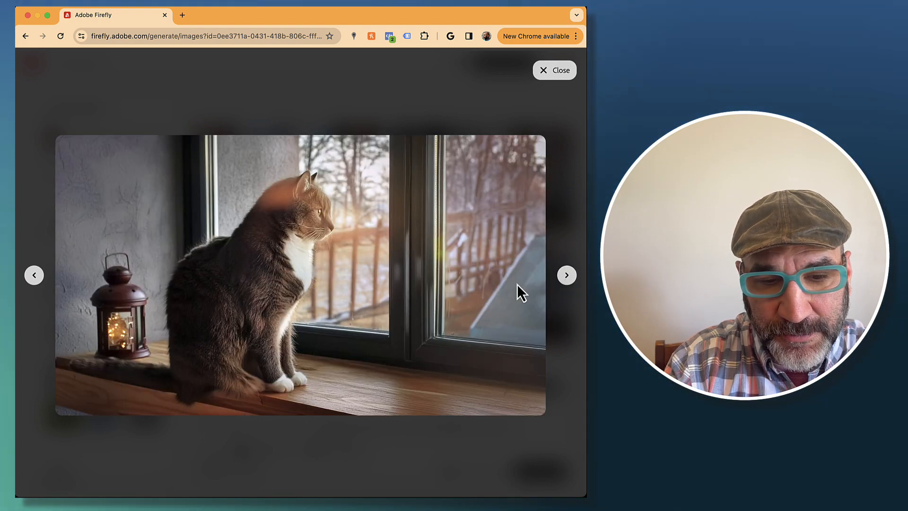
mouse_move(275, 200)
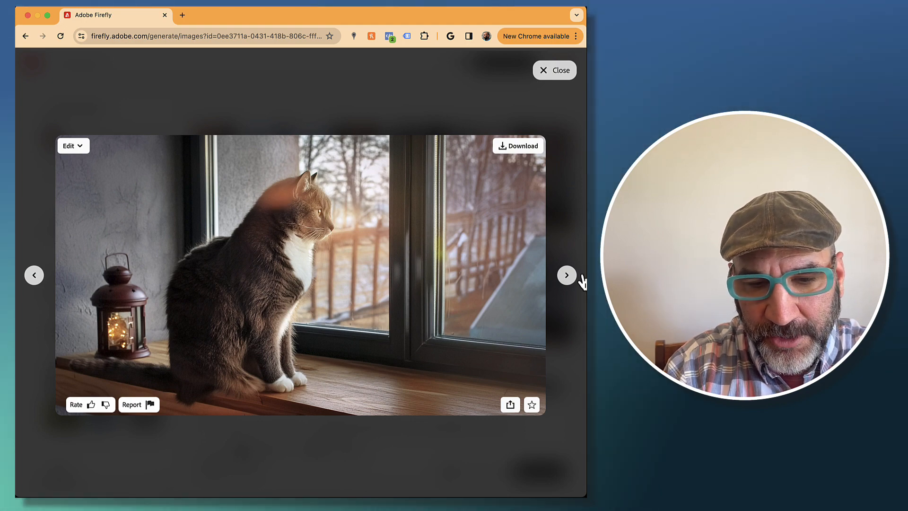
left_click(566, 275)
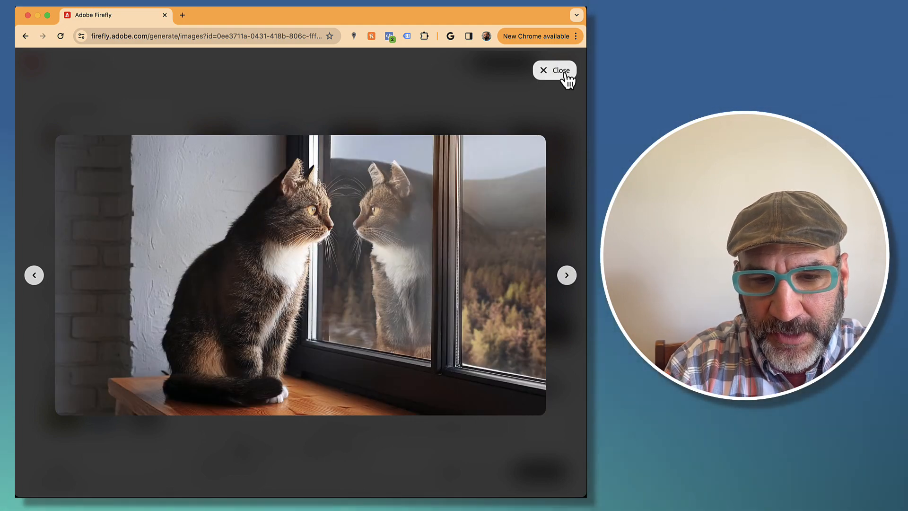
left_click(554, 70)
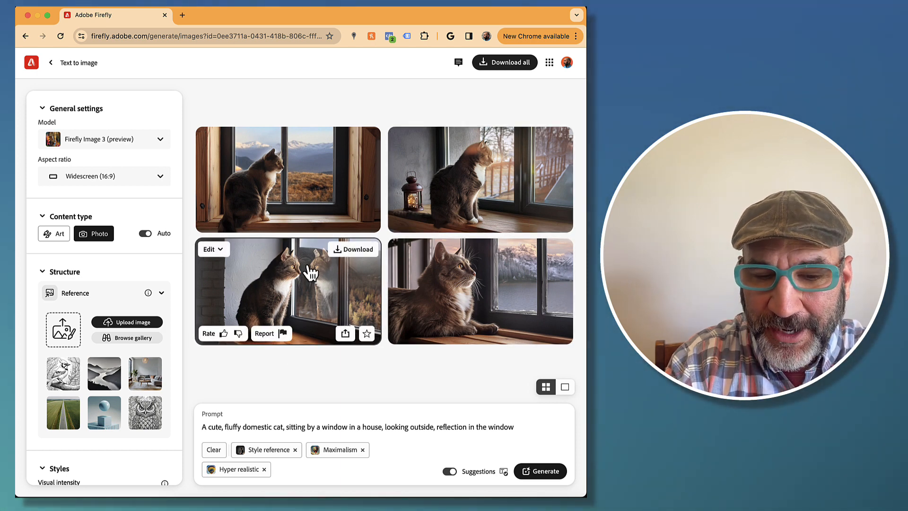
mouse_move(329, 267)
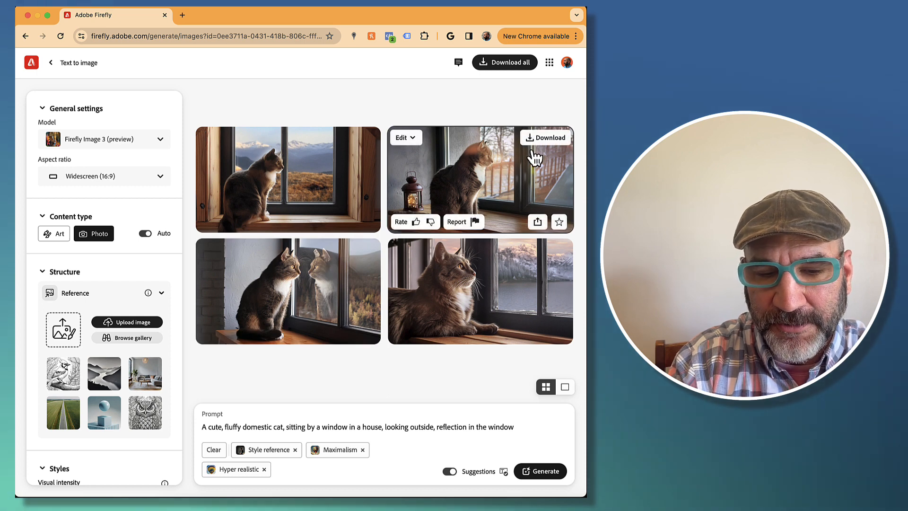
mouse_move(122, 313)
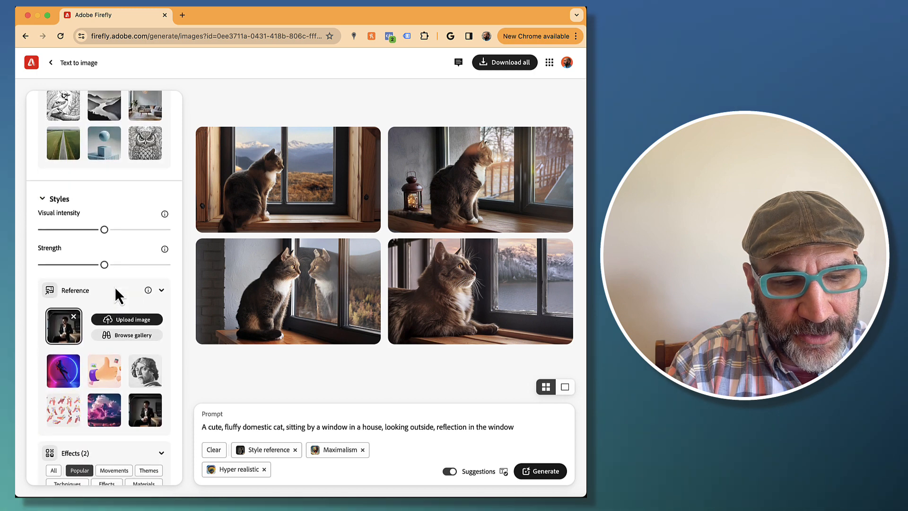
- Set Visual intensity to maximum and regenerate the four cat photos
left_click_drag(89, 229, 105, 226)
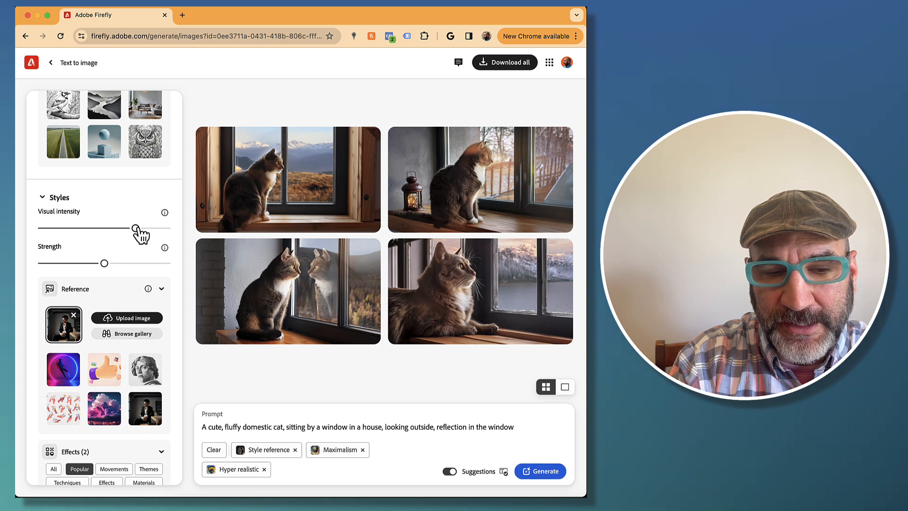
left_click_drag(134, 228, 88, 228)
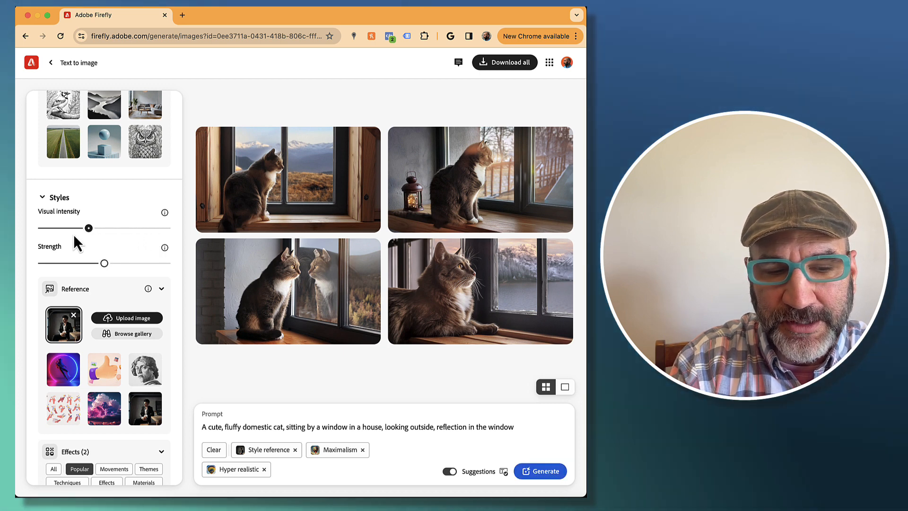
left_click_drag(88, 228, 150, 228)
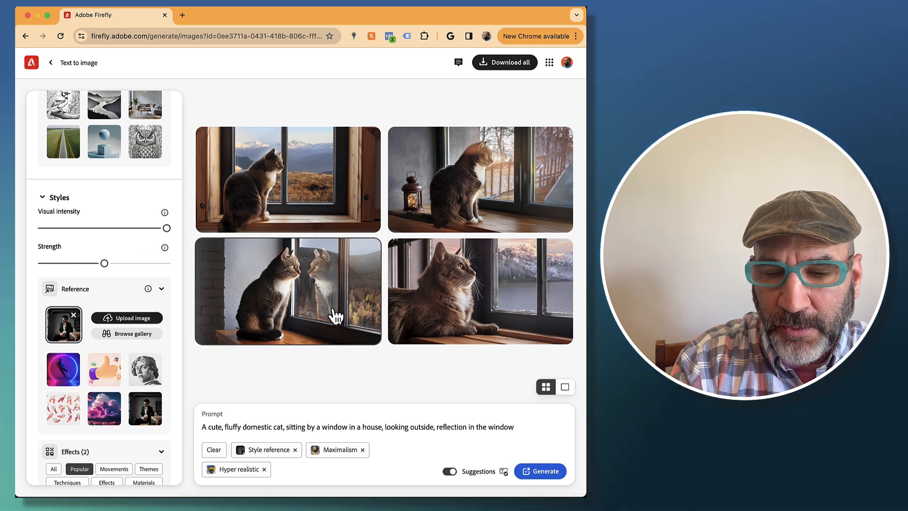
left_click(540, 471)
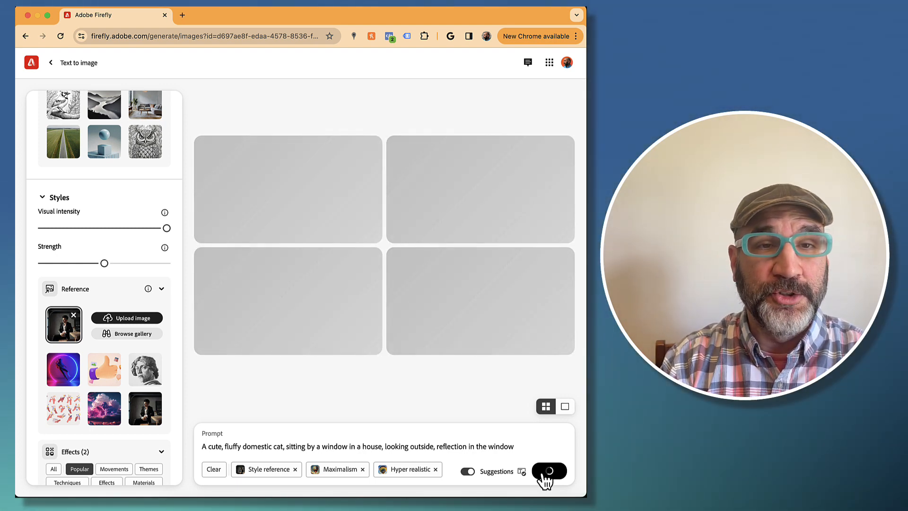
- View each of the four maximum-intensity cat photos enlarged, starting with the calico, then close the viewer
left_click(548, 469)
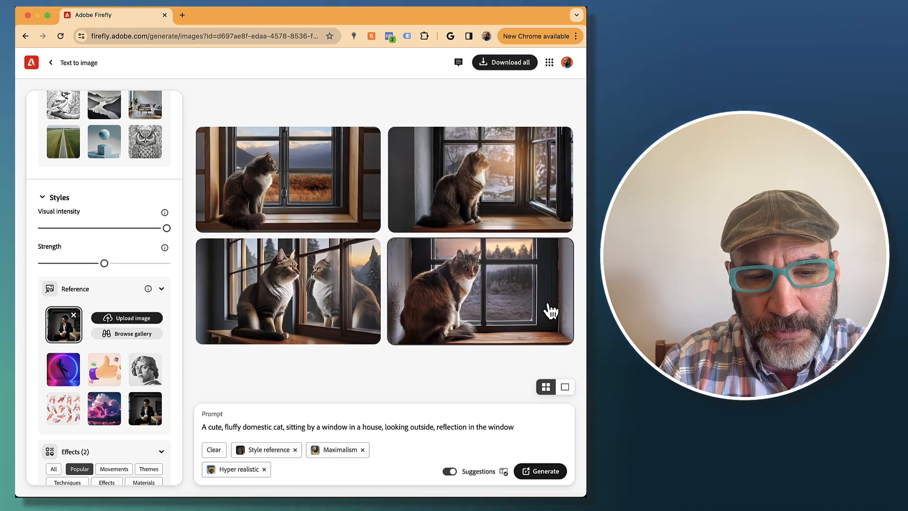
left_click(479, 291)
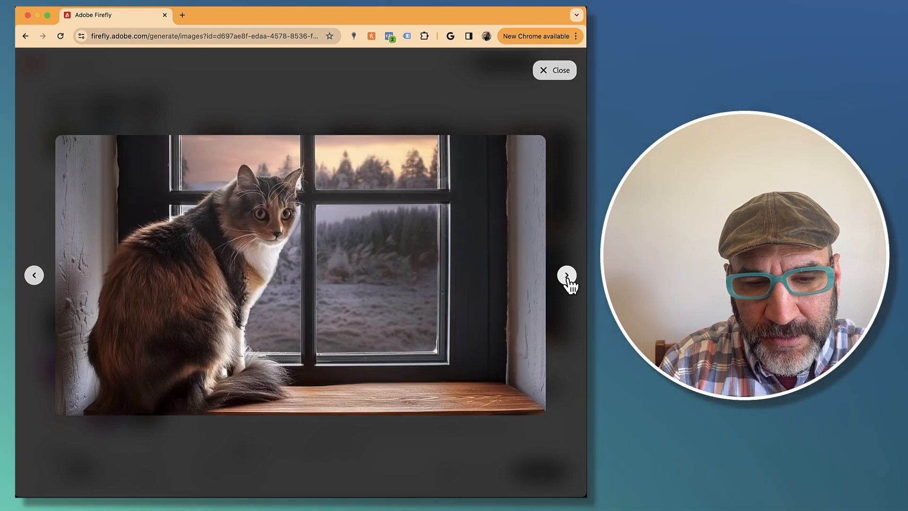
left_click(566, 274)
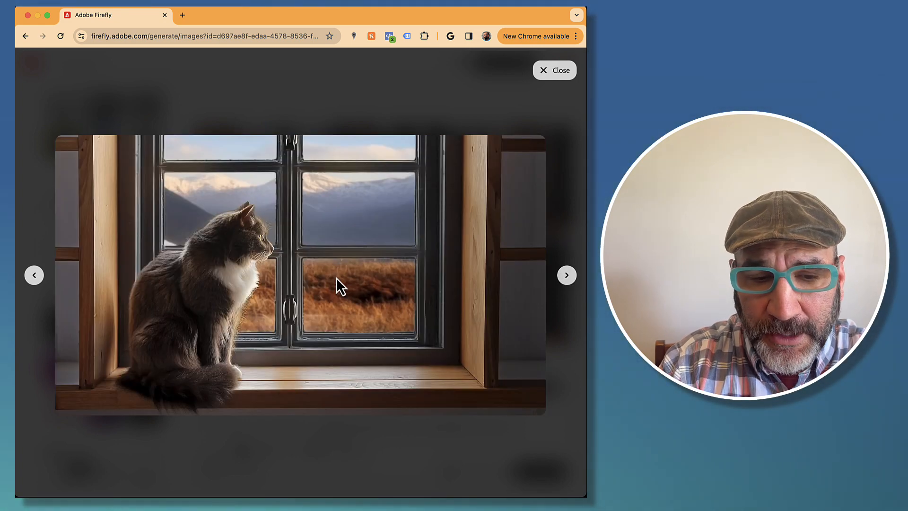
left_click(566, 274)
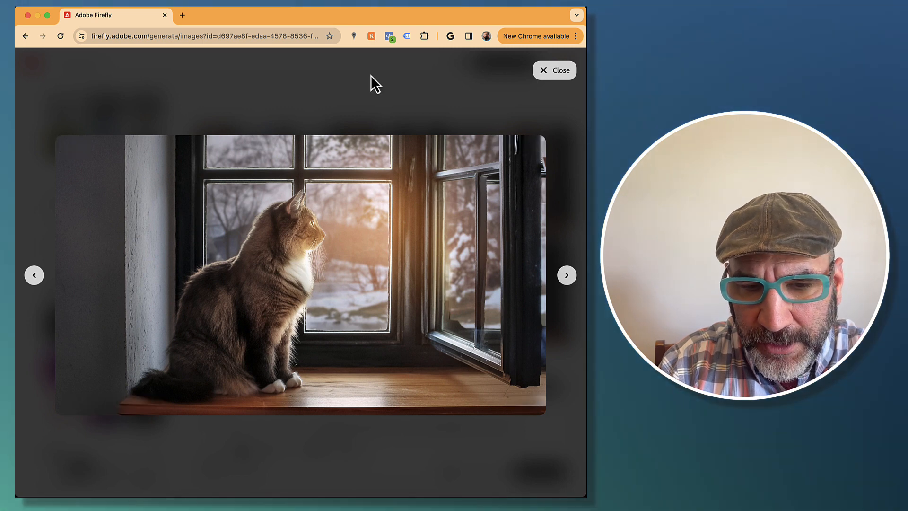
left_click(566, 274)
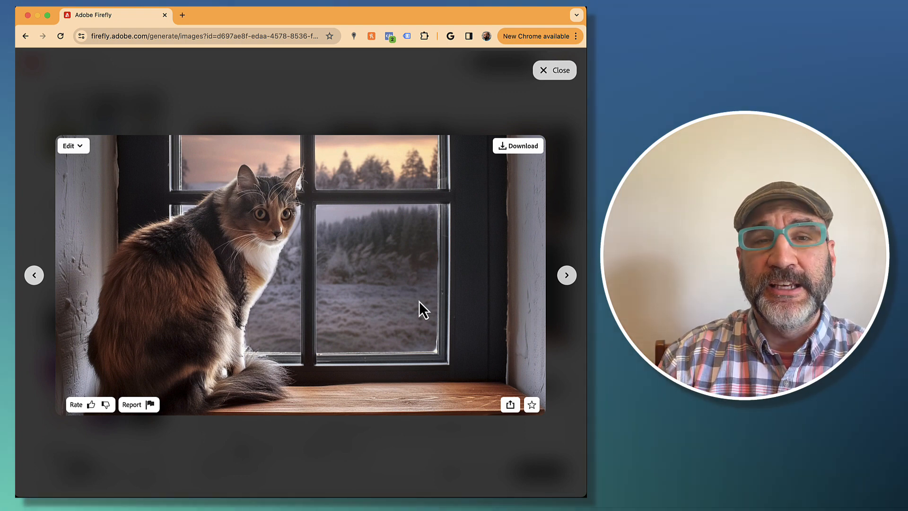
left_click(553, 70)
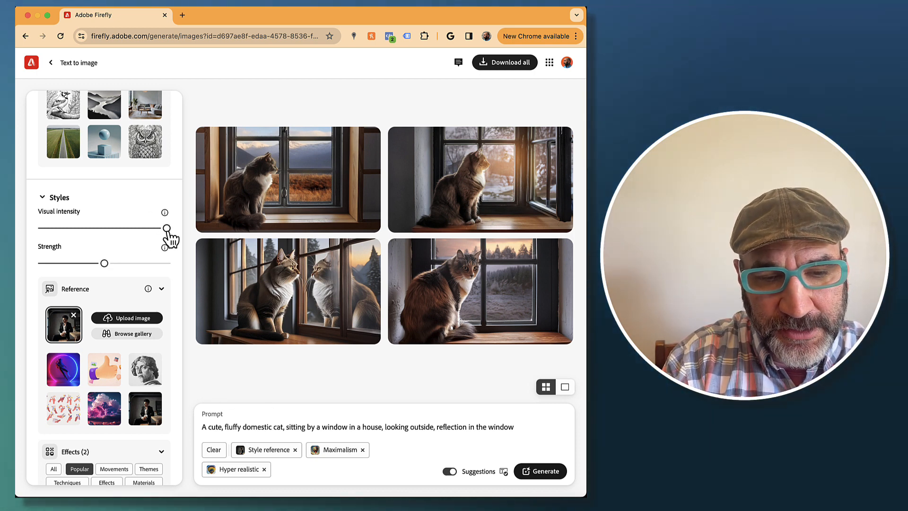
- Set Visual intensity to minimum and regenerate the four cat photos
left_click_drag(165, 228, 43, 227)
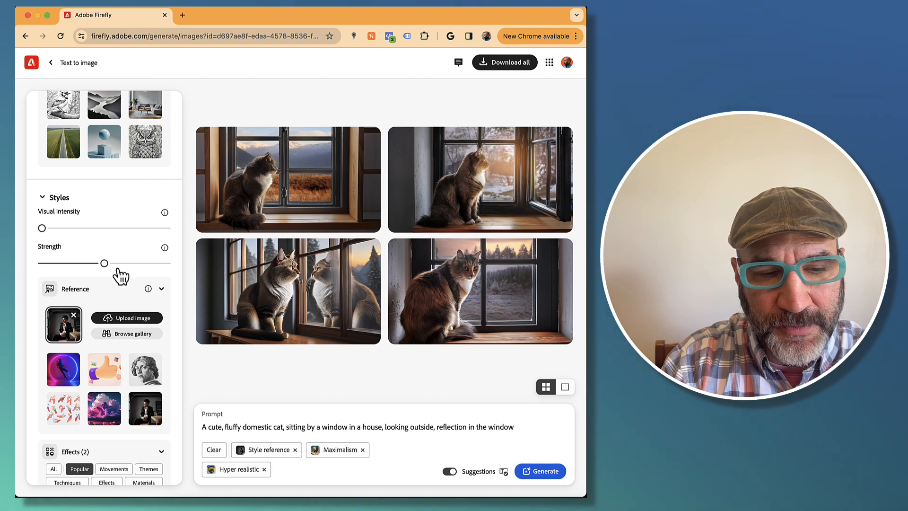
left_click(540, 470)
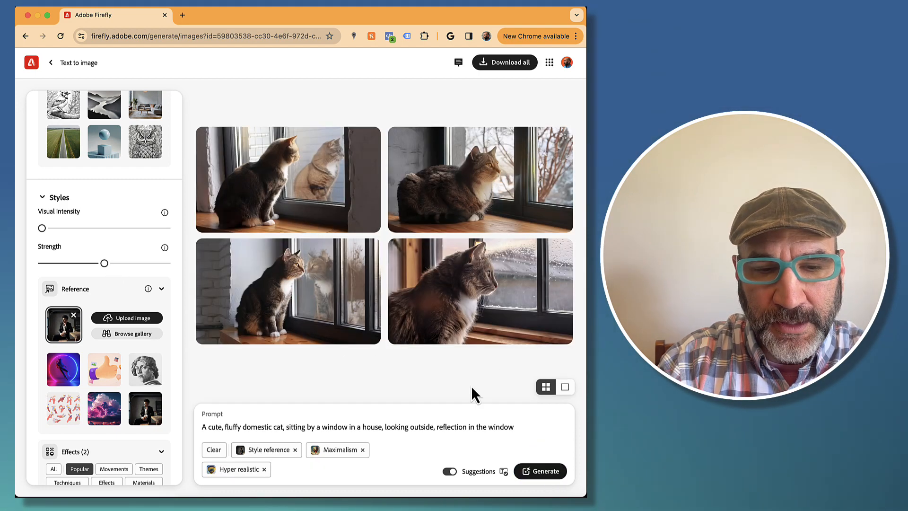
- Browse all four minimum-intensity cat photos enlarged, then return to the results grid
left_click(287, 179)
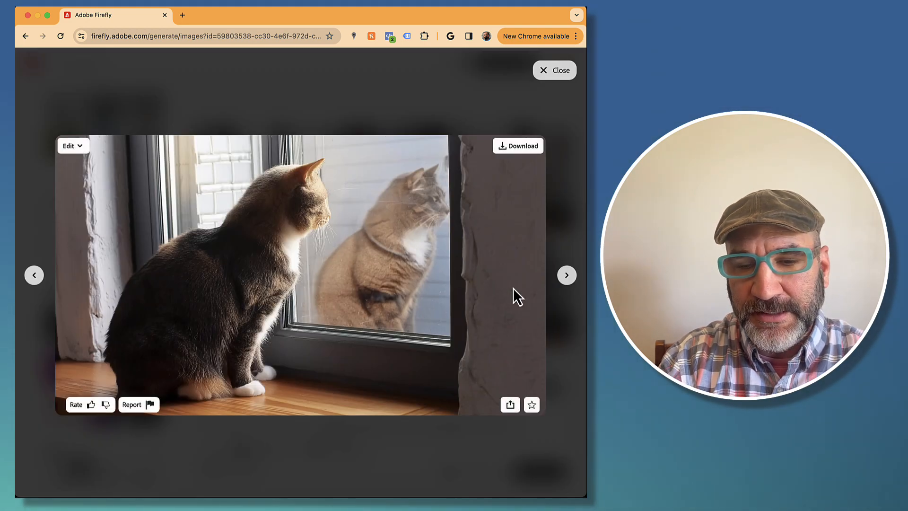
left_click(566, 275)
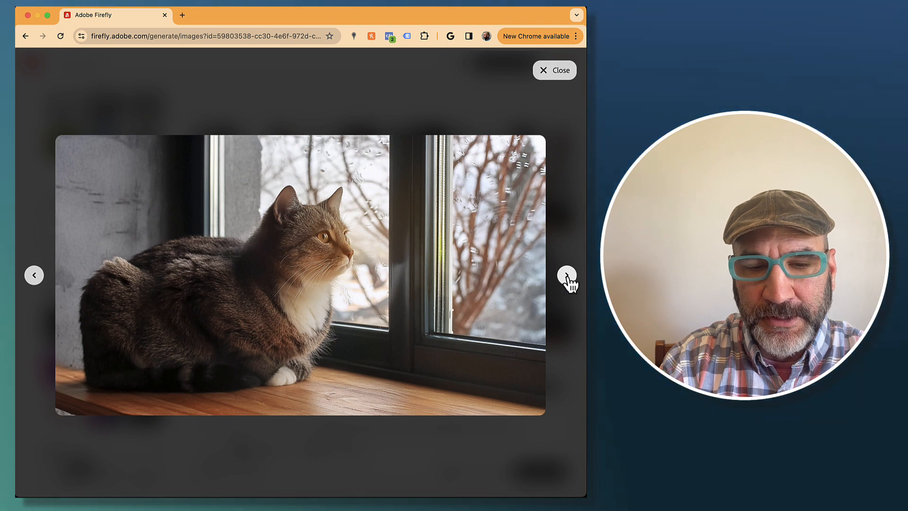
left_click(567, 274)
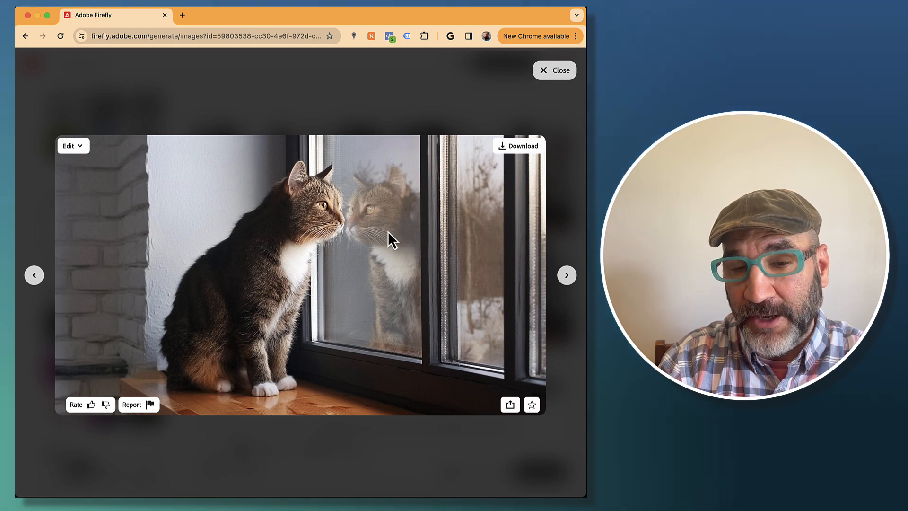
left_click(566, 275)
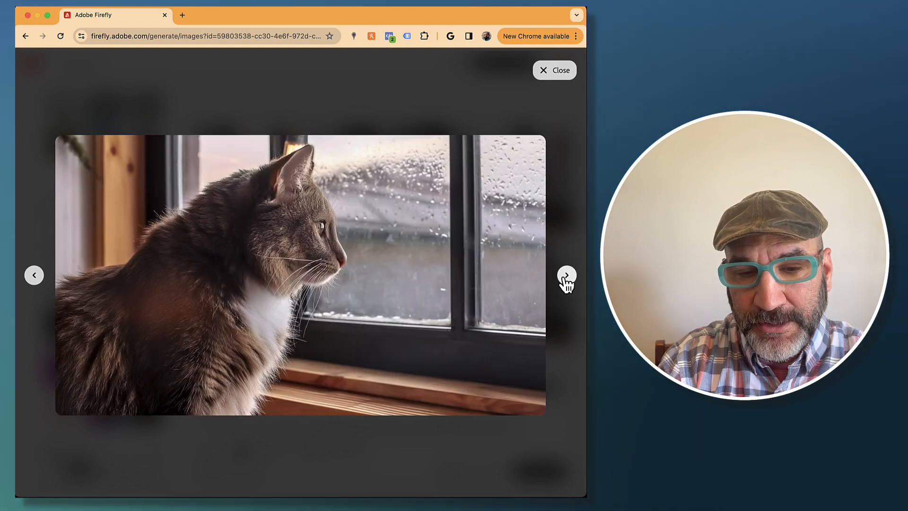
left_click(566, 274)
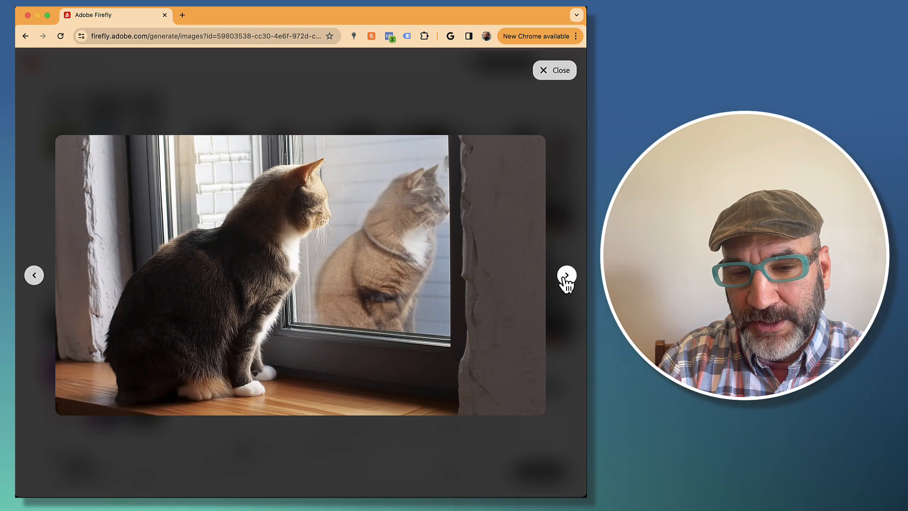
left_click(566, 275)
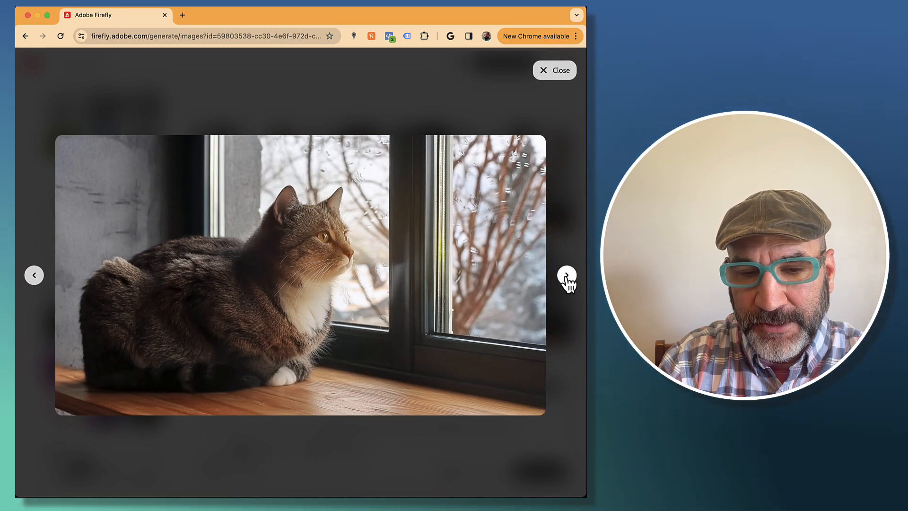
left_click(566, 274)
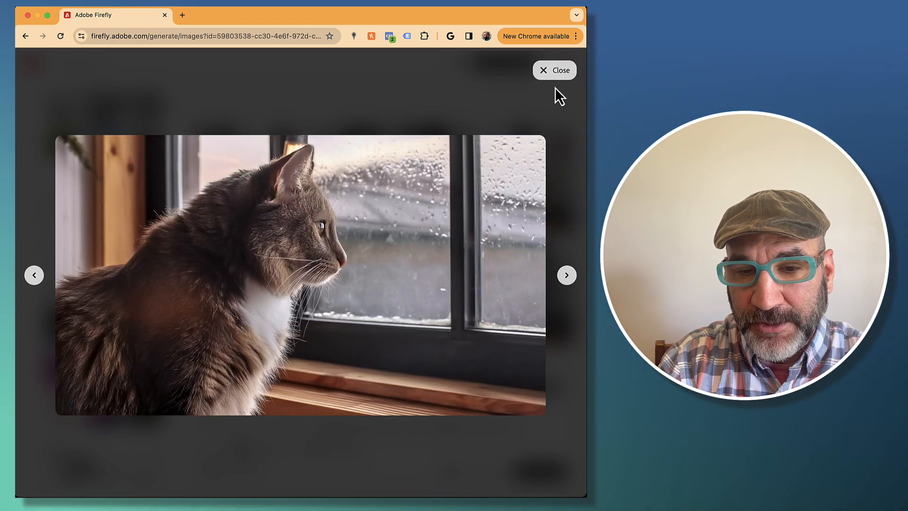
left_click(553, 70)
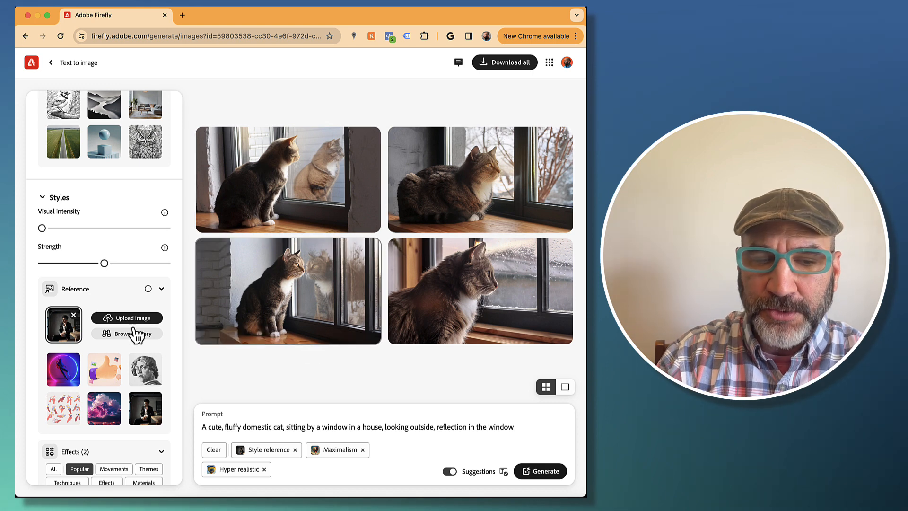